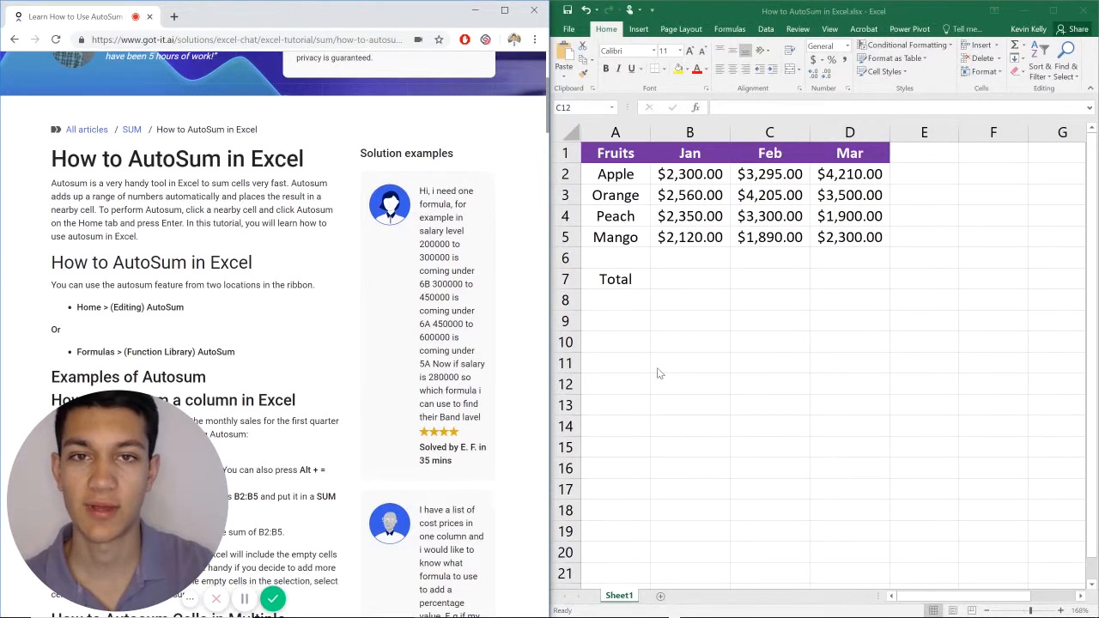
mouse_move(752, 306)
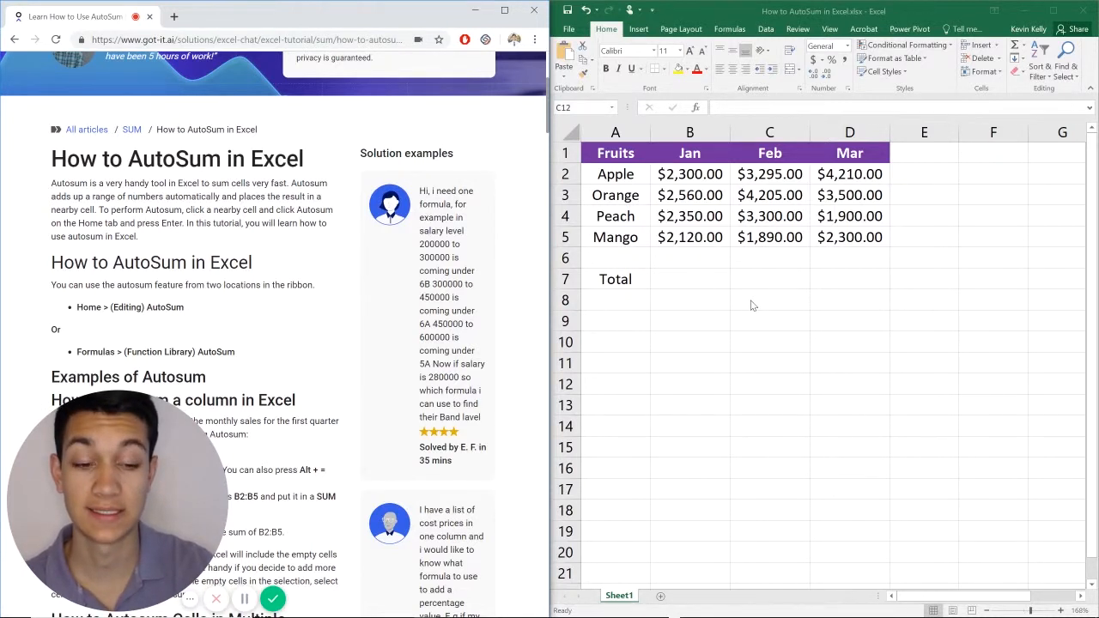
Start a Jan total from the Formulas commands, then undo the Jan and Feb totals
click(769, 384)
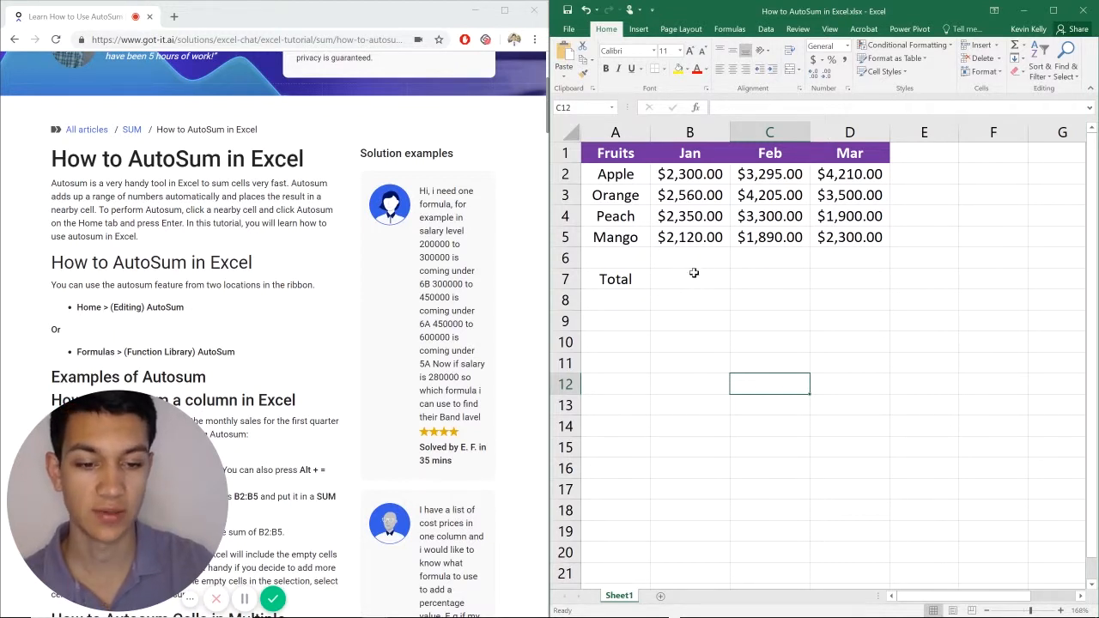
click(689, 278)
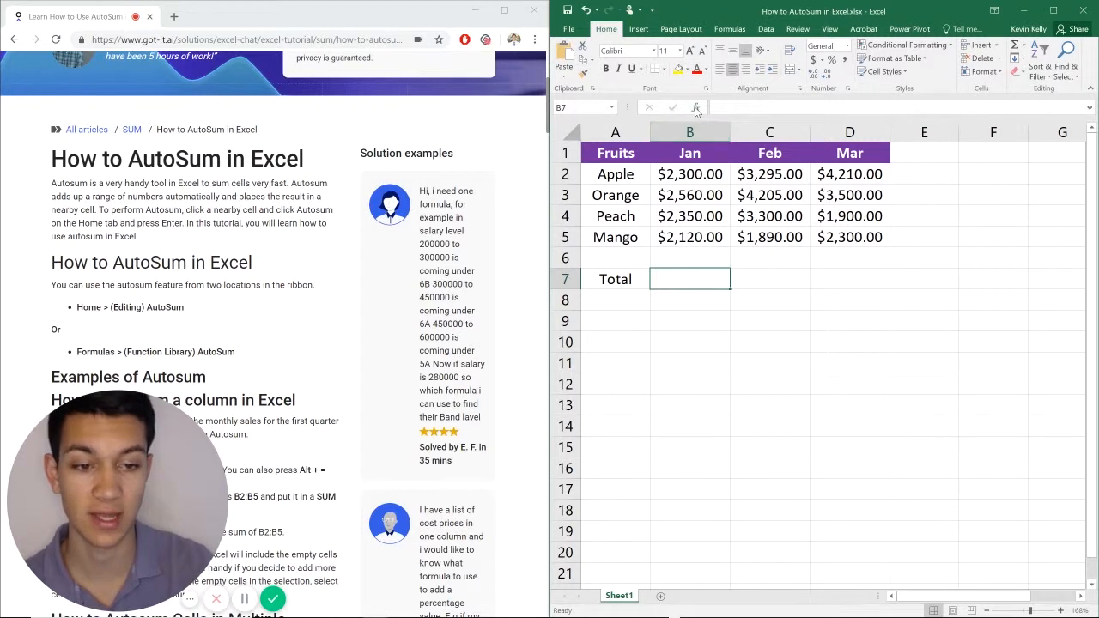
click(729, 28)
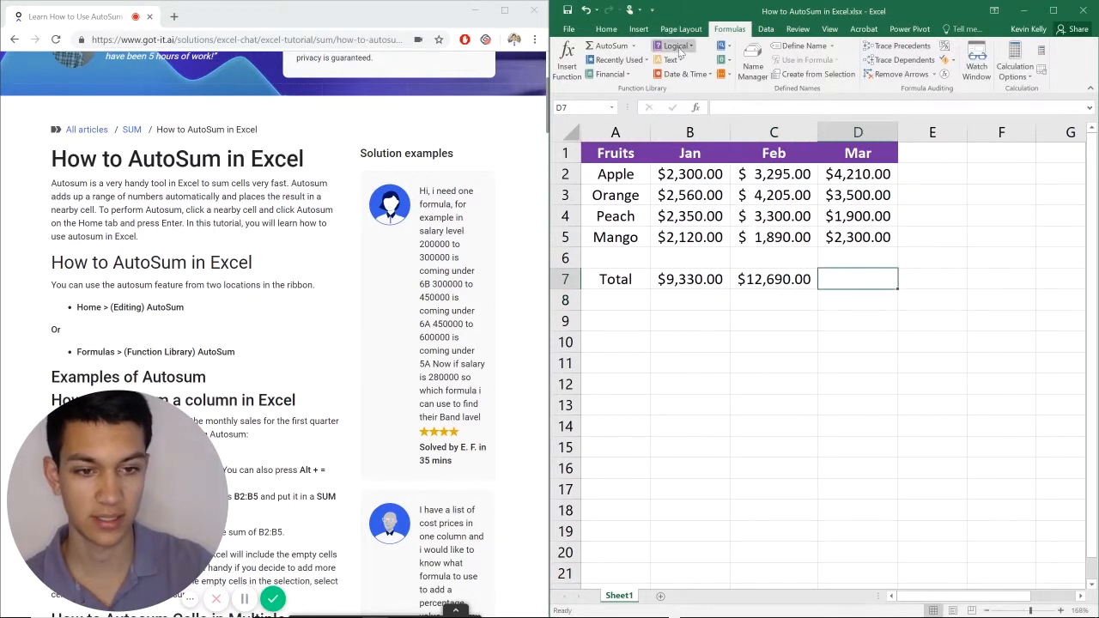
key(Return)
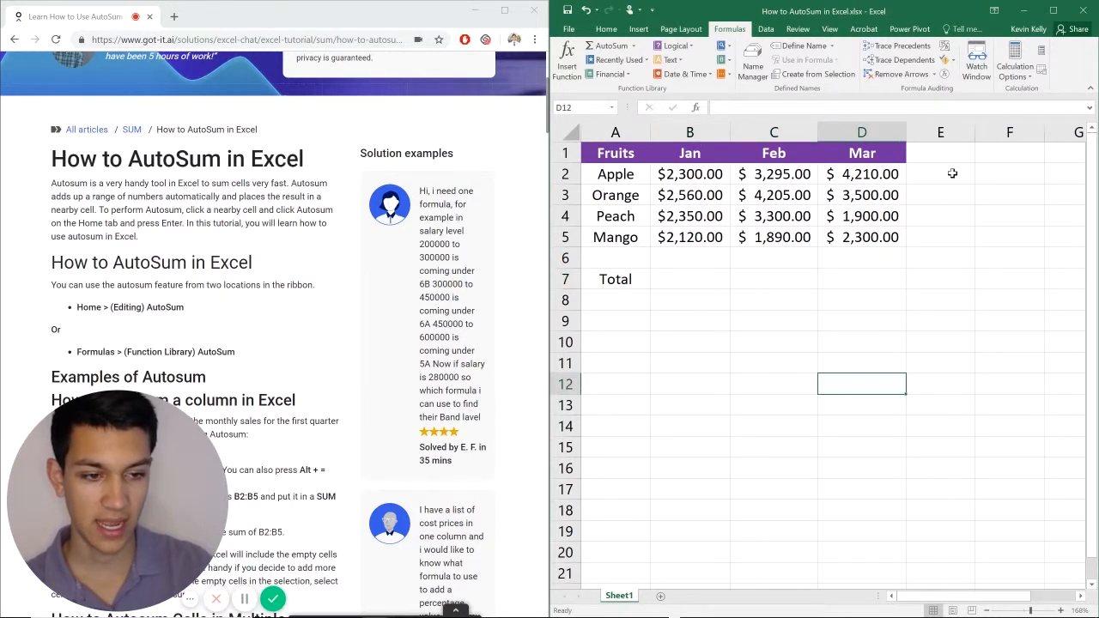
AutoSum B2:F7 to total every month and every fruit at once, then deselect
click(690, 174)
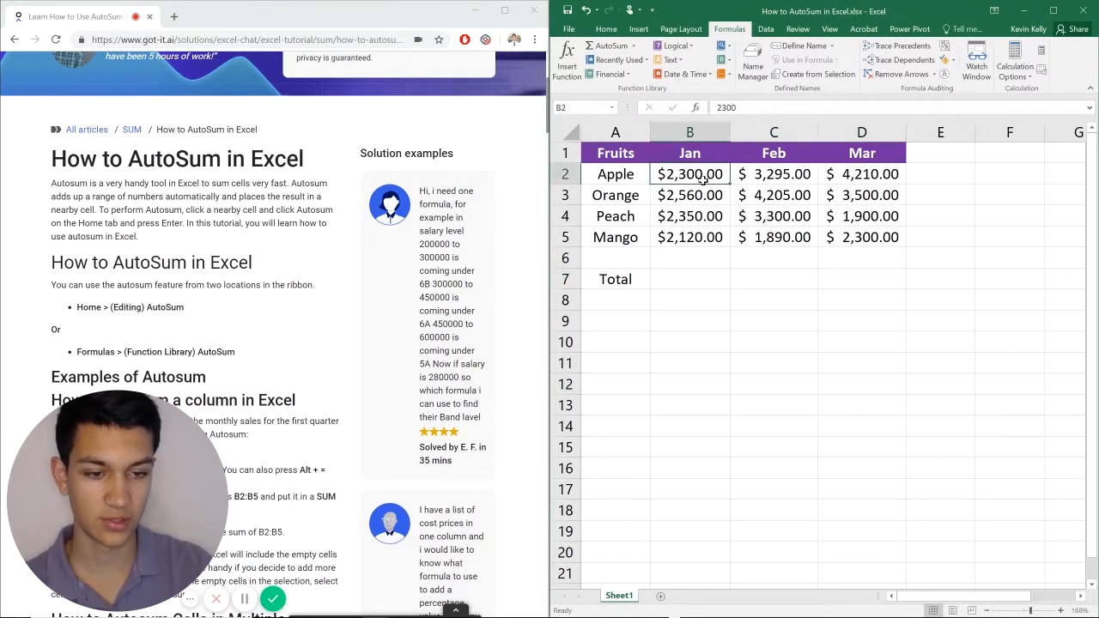
drag(689, 173, 993, 281)
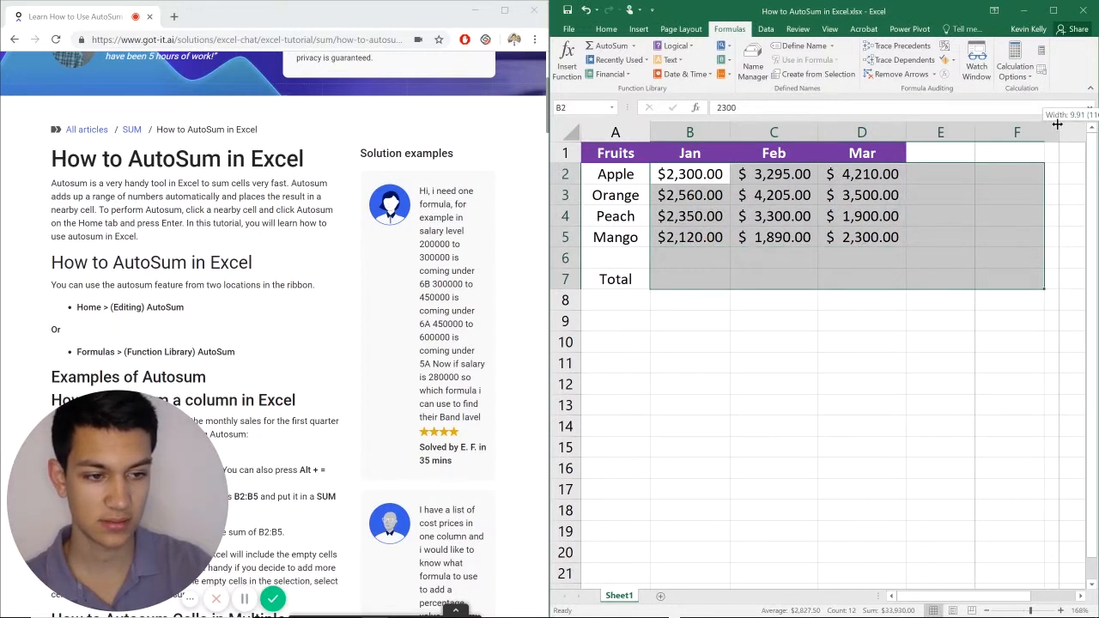
click(609, 45)
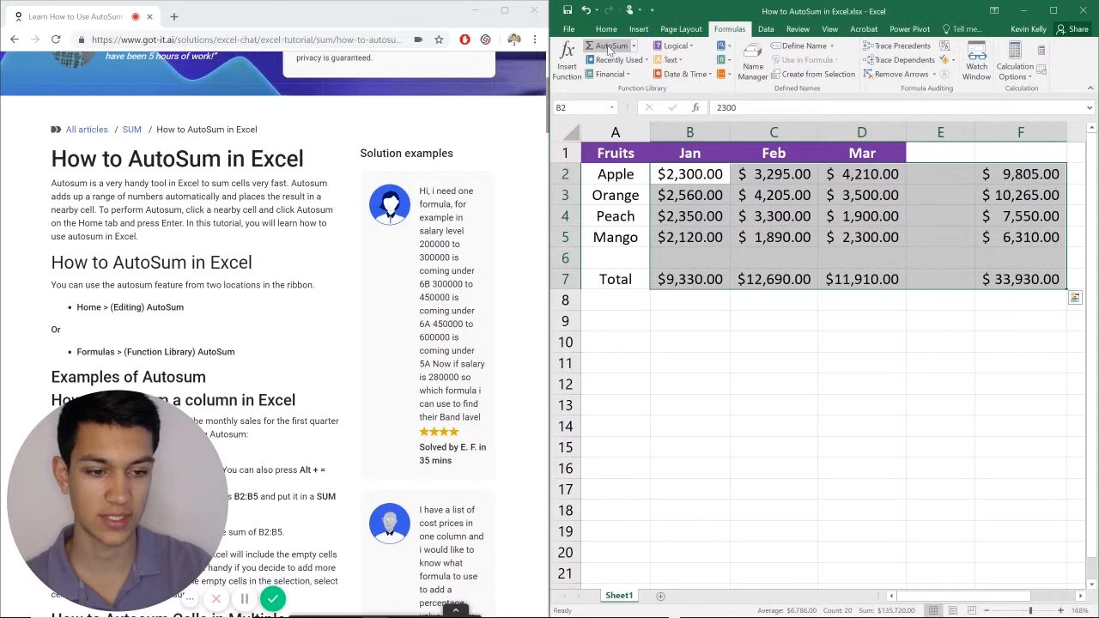
click(861, 384)
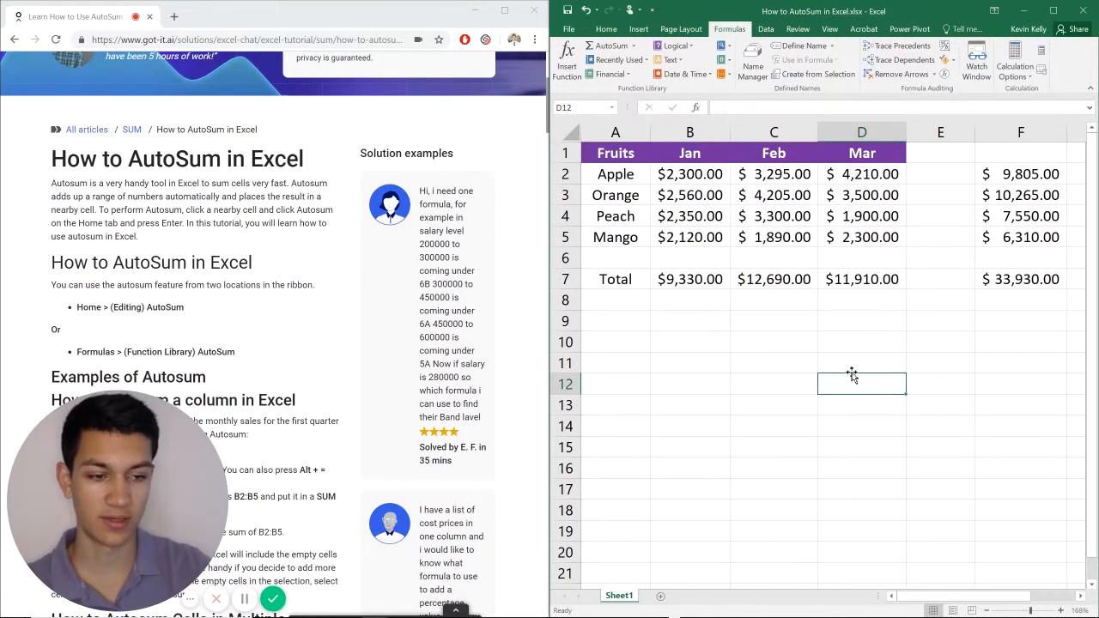
mouse_move(1038, 291)
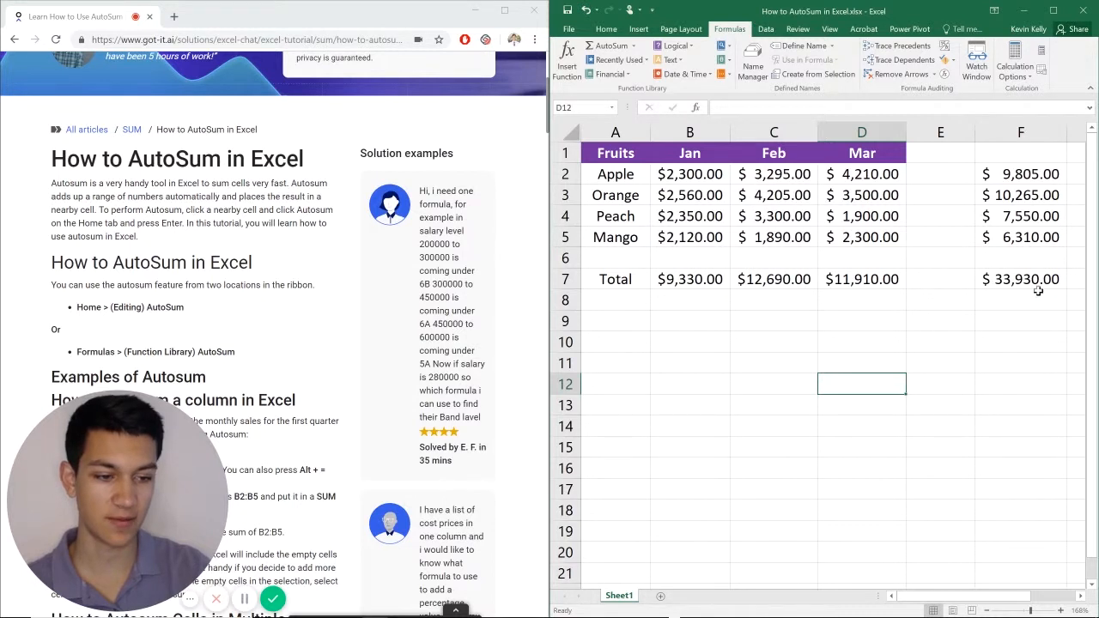
mouse_move(1017, 166)
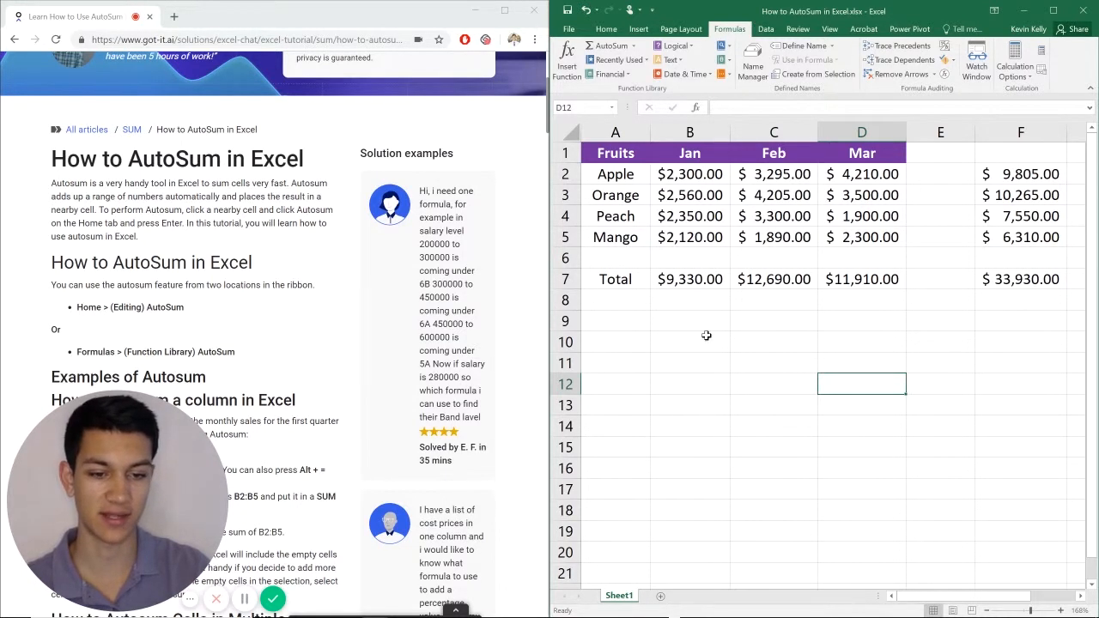
mouse_move(690, 302)
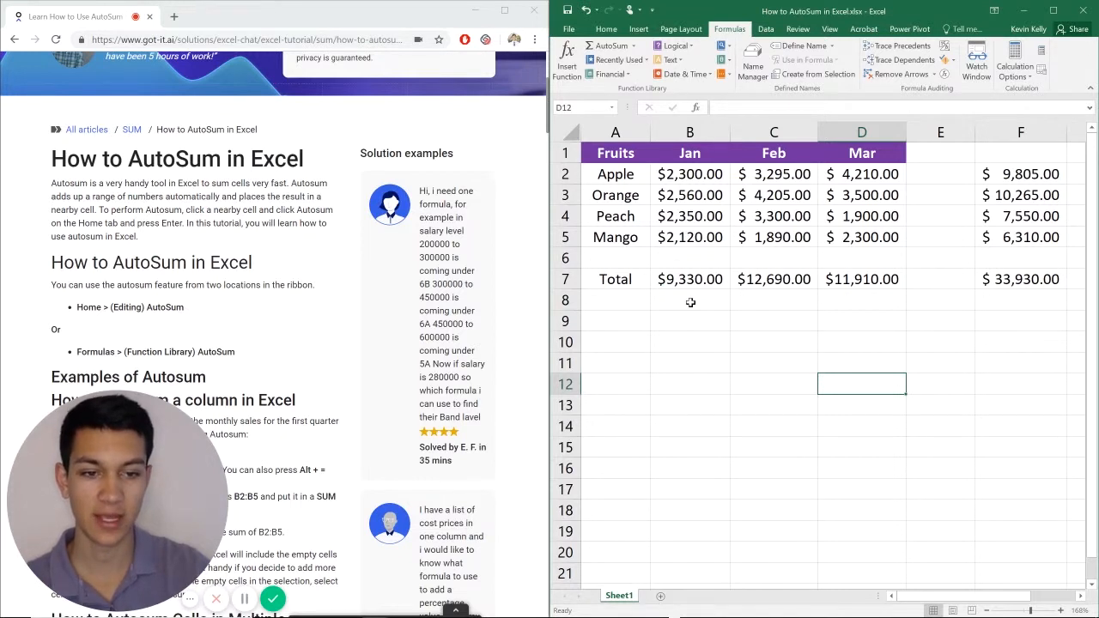
mouse_move(733, 325)
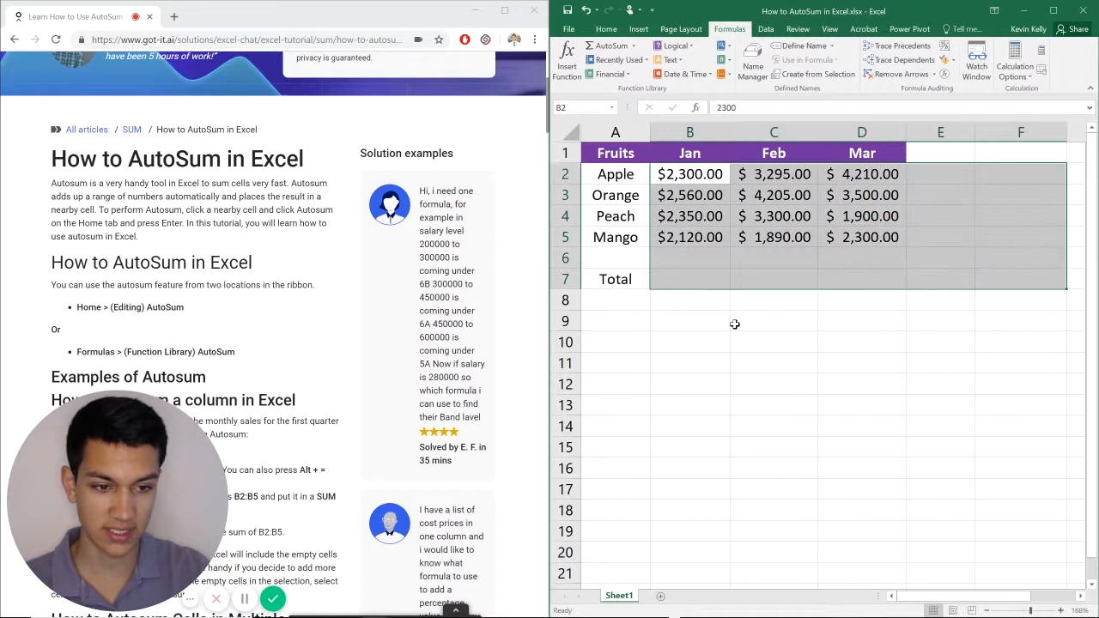
Confirm the Jan total, enter =SUM(C2:C6), and reselect the sales to review totals
click(690, 278)
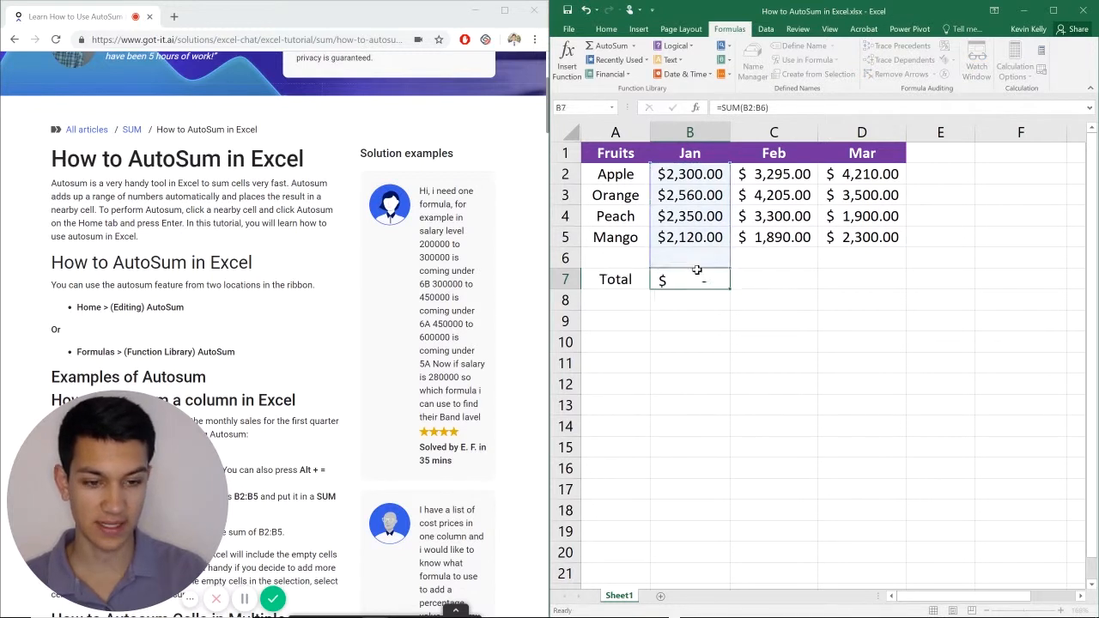
key(Return)
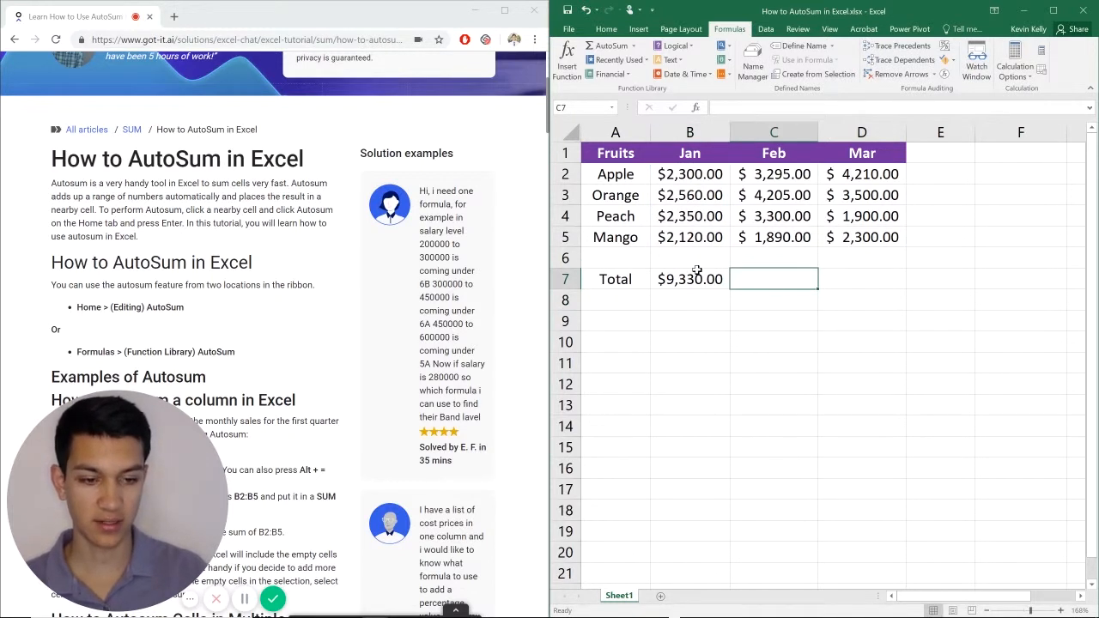
text(=SUM(C2:C6))
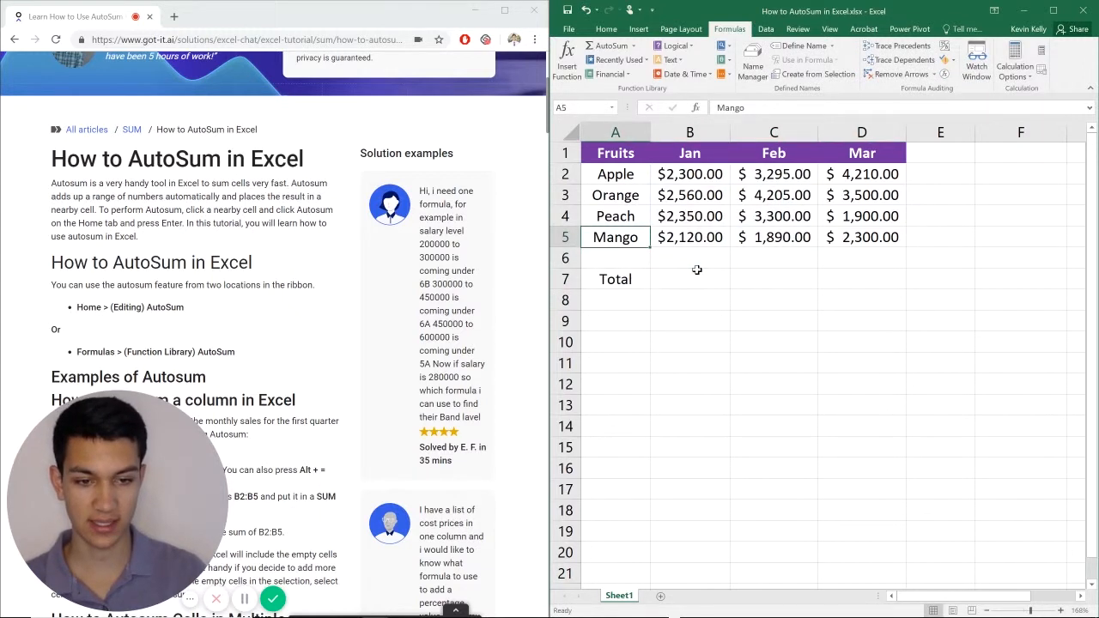
click(690, 174)
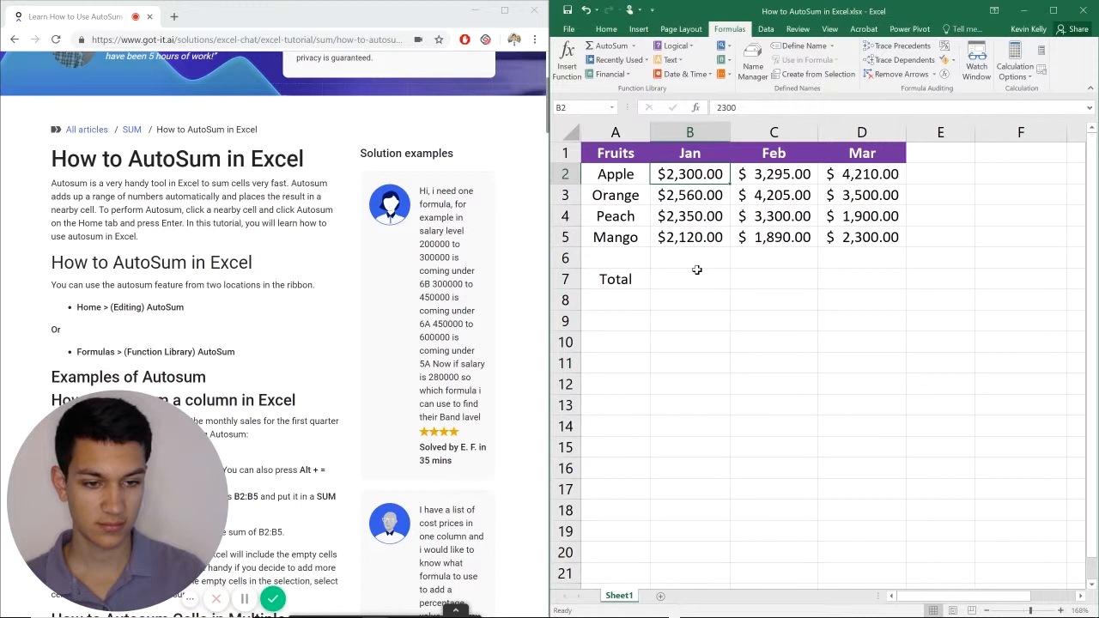
drag(689, 173, 861, 237)
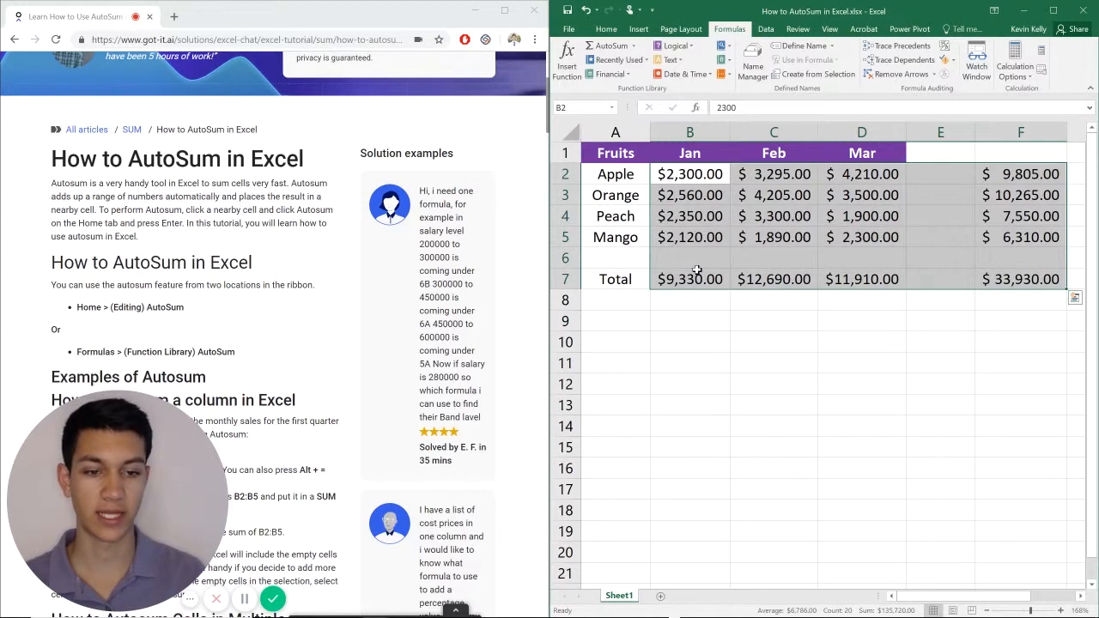
click(689, 195)
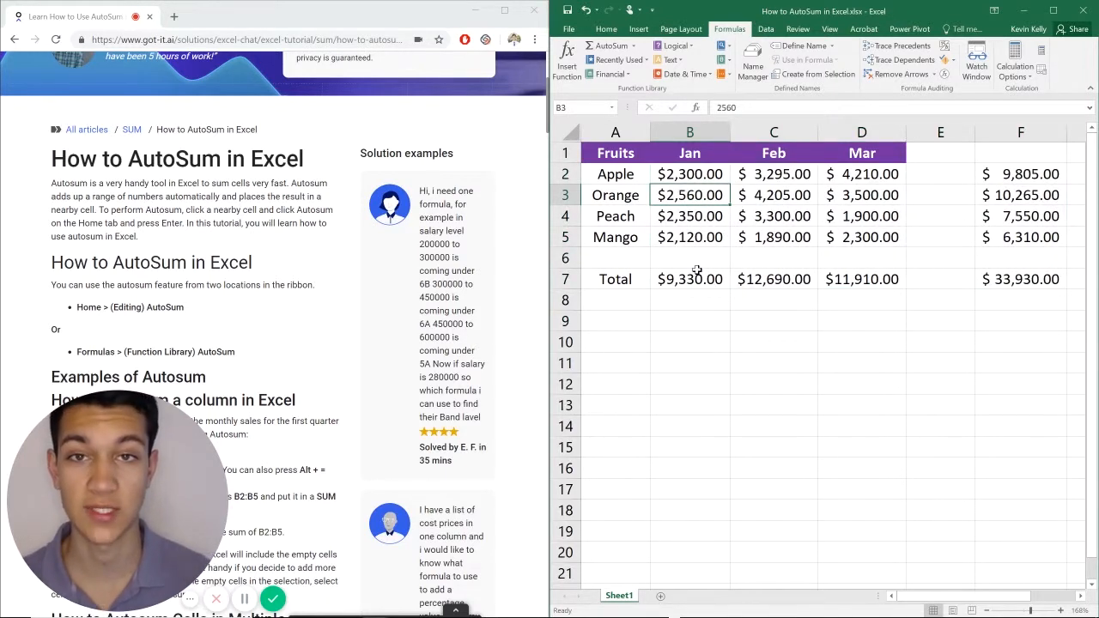